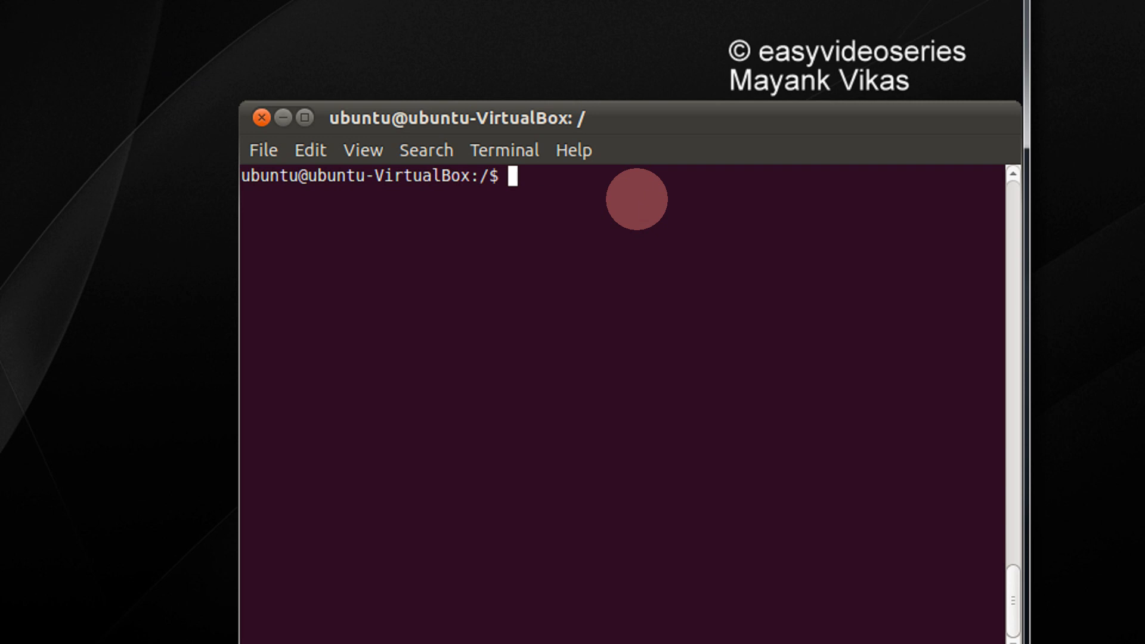
Verify the user is ubuntu with whoami, then change its password via passwd with current and new passwords.
{"action": "type", "text": "whoami"}
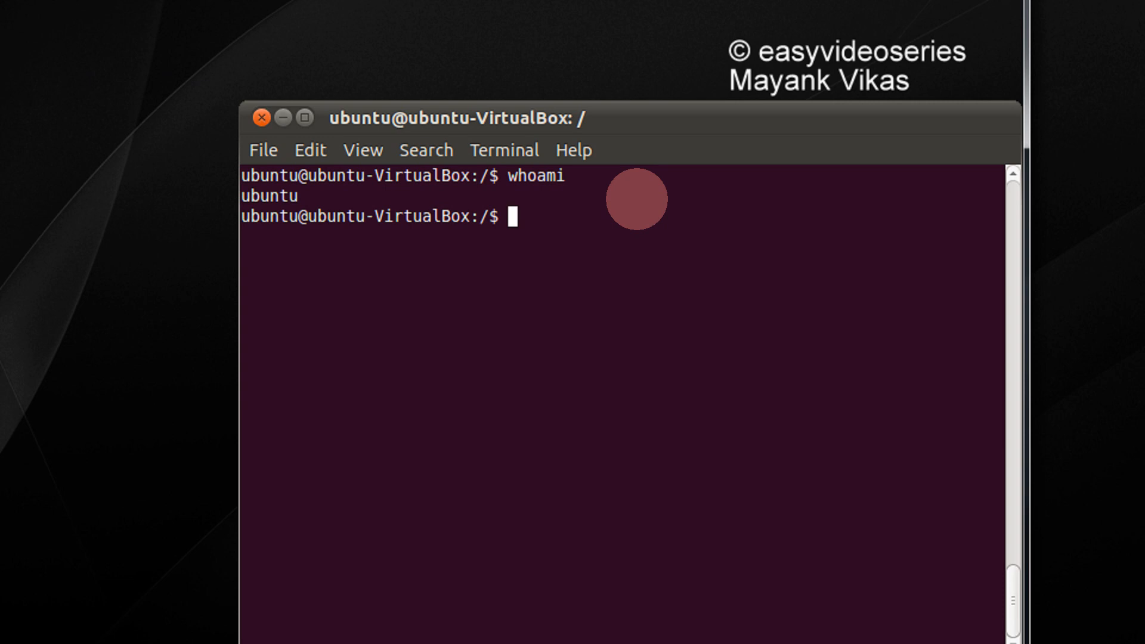
{"action": "type", "text": "passwd"}
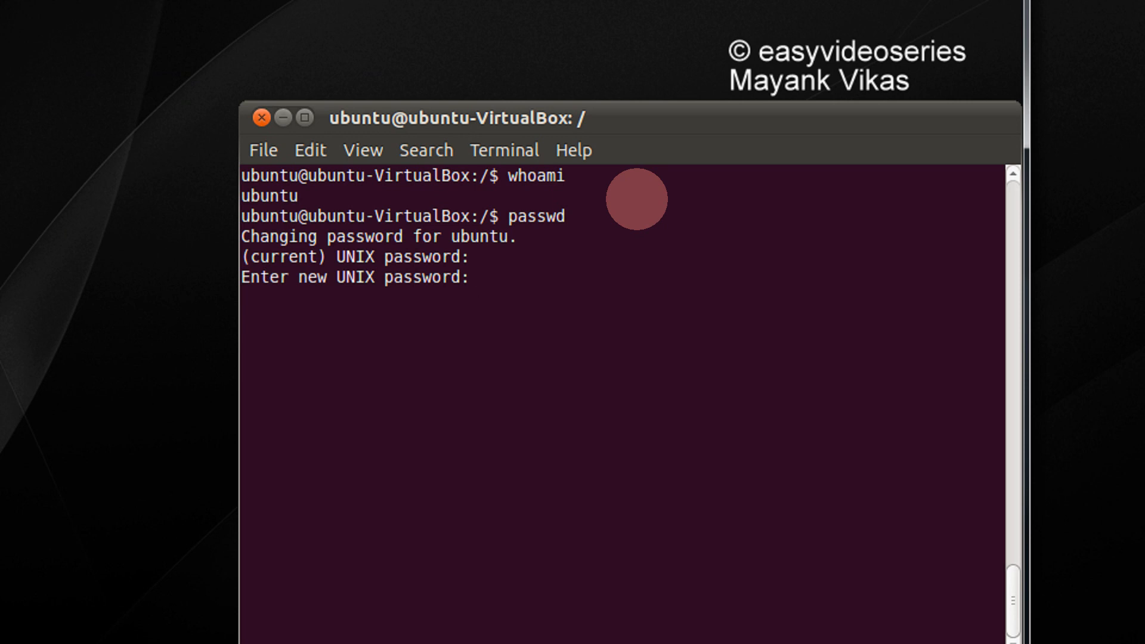
{"action": "key", "text": "Return"}
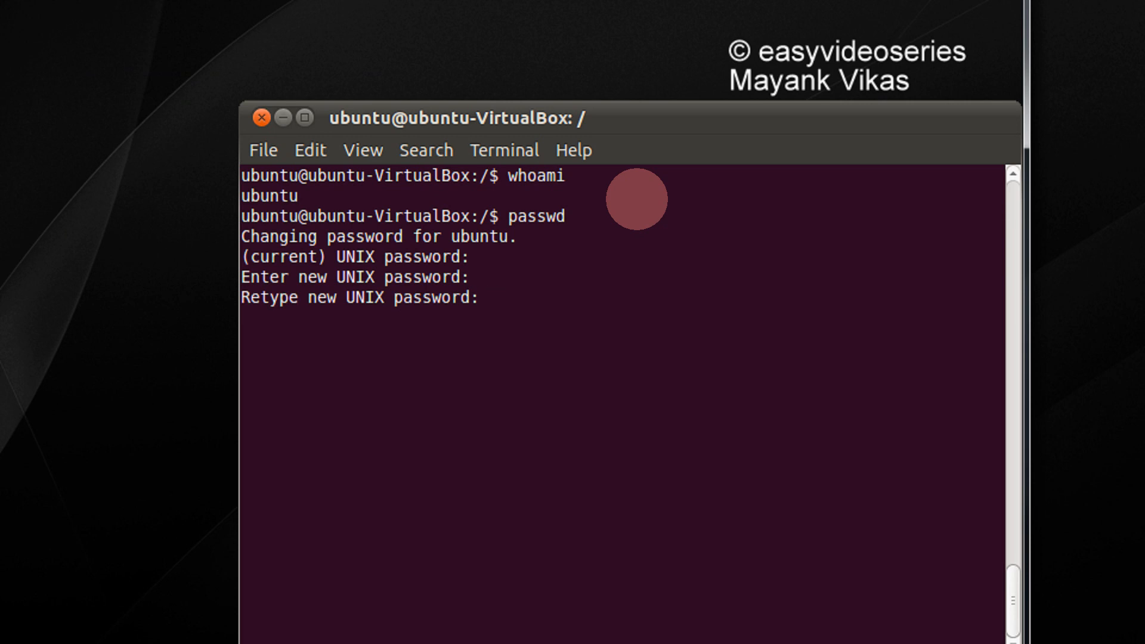
{"action": "key", "text": "Return"}
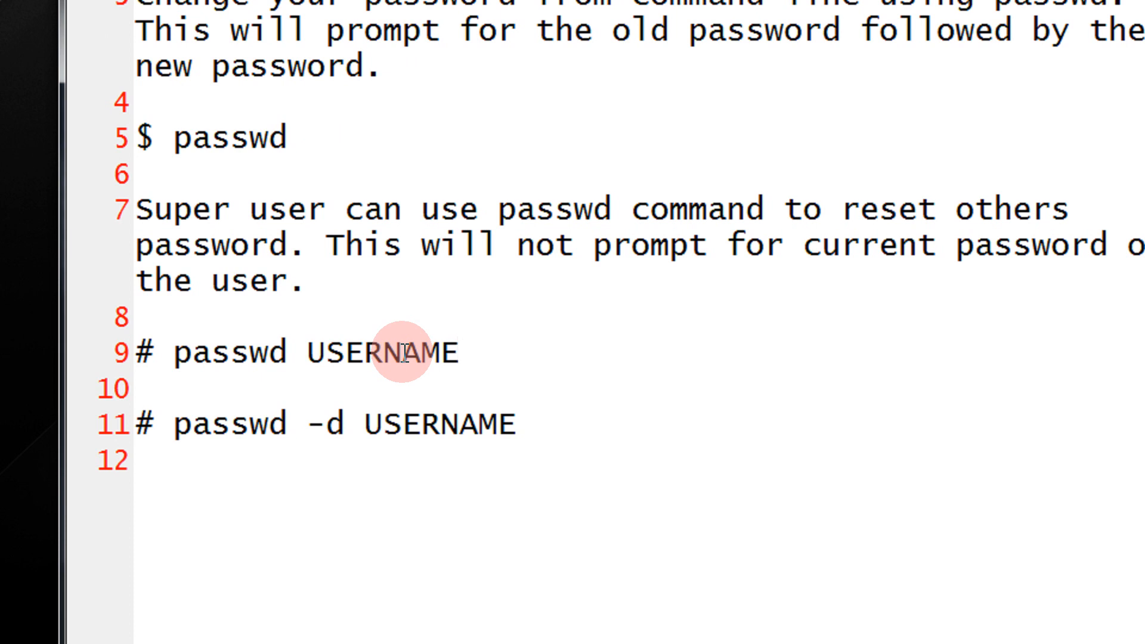
Review the notes on root's 'passwd USERNAME' and 'passwd -d USERNAME' for resetting or deleting passwords.
{"action": "left_click", "coordinate": [458, 352]}
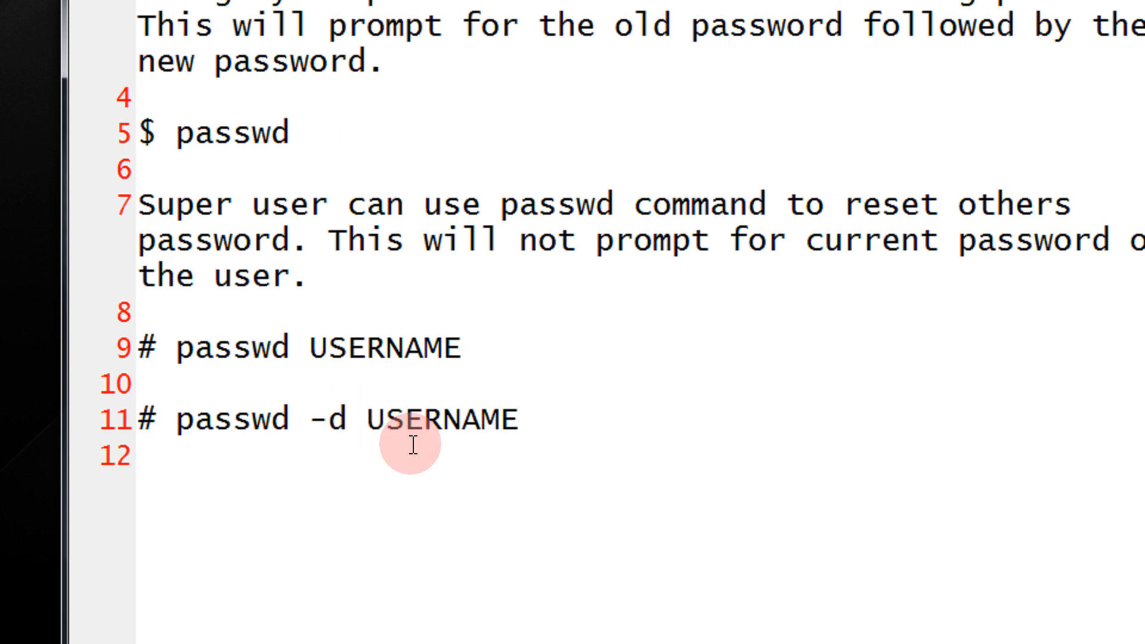
{"action": "left_click", "coordinate": [381, 419]}
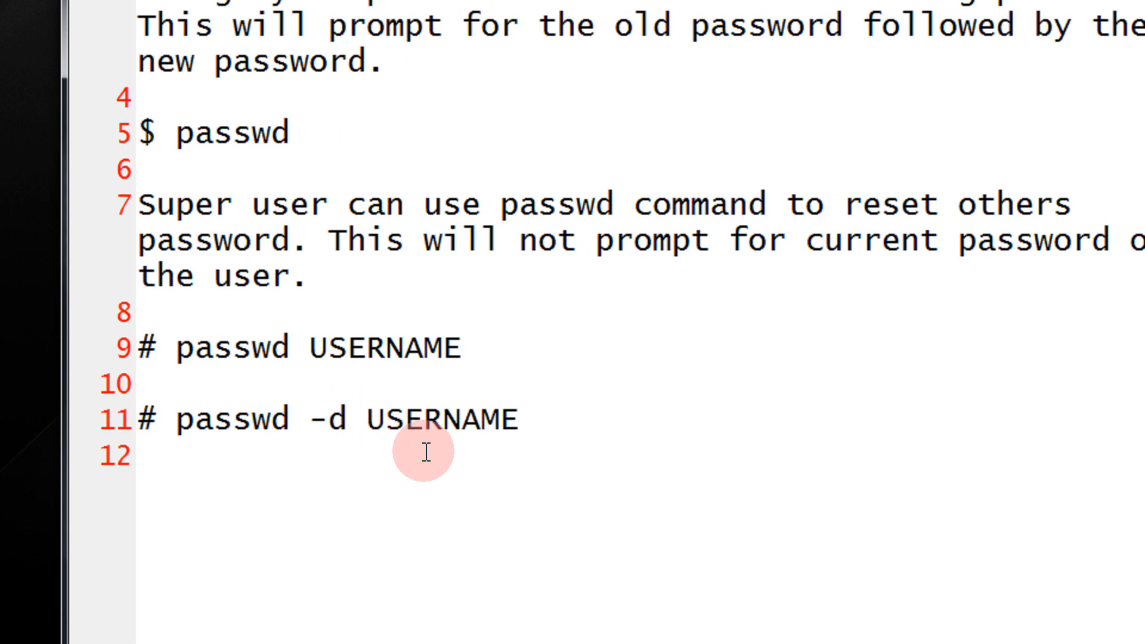
{"action": "left_click", "coordinate": [383, 418]}
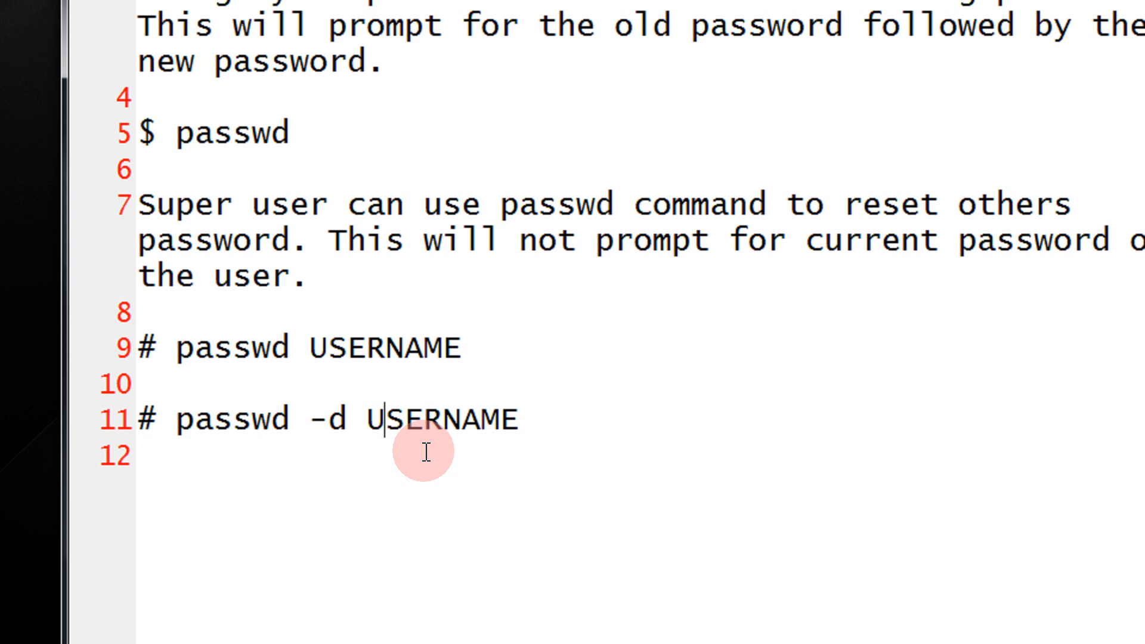